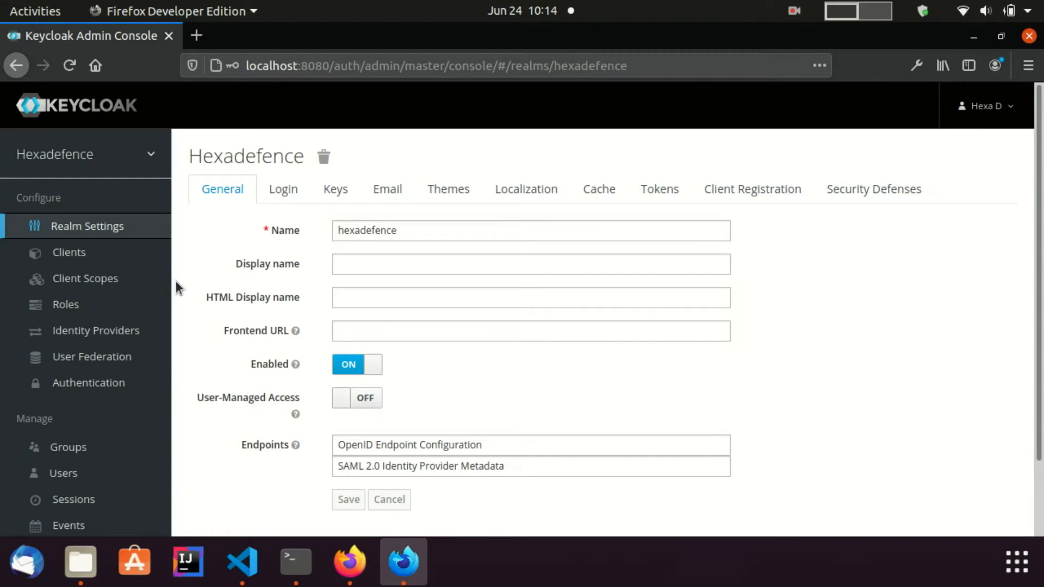
{"action": "mouse_move", "coordinate": [68, 251]}
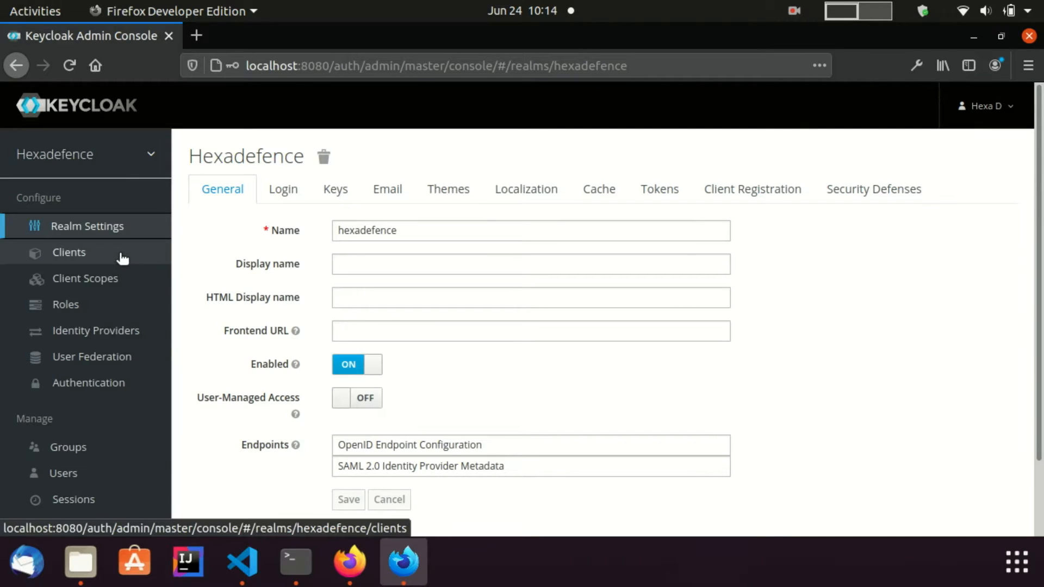
Step: Show the Hexadefence realm's client list from the sidebar
{"action": "left_click", "coordinate": [68, 251]}
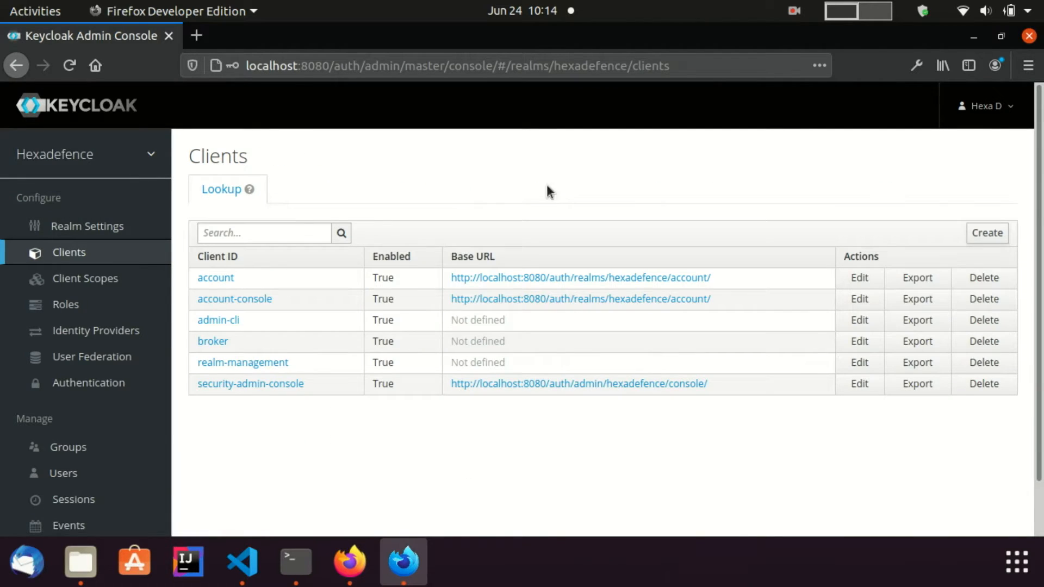
Step: Create and save a new client with Client ID 'angular-client'
{"action": "left_click", "coordinate": [986, 233]}
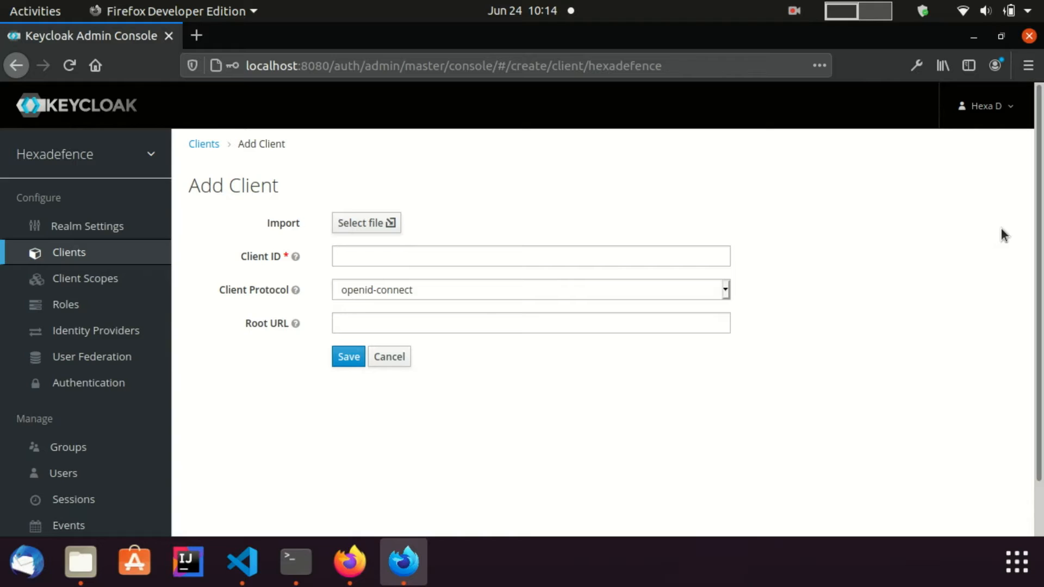
{"action": "type", "text": "angular-client"}
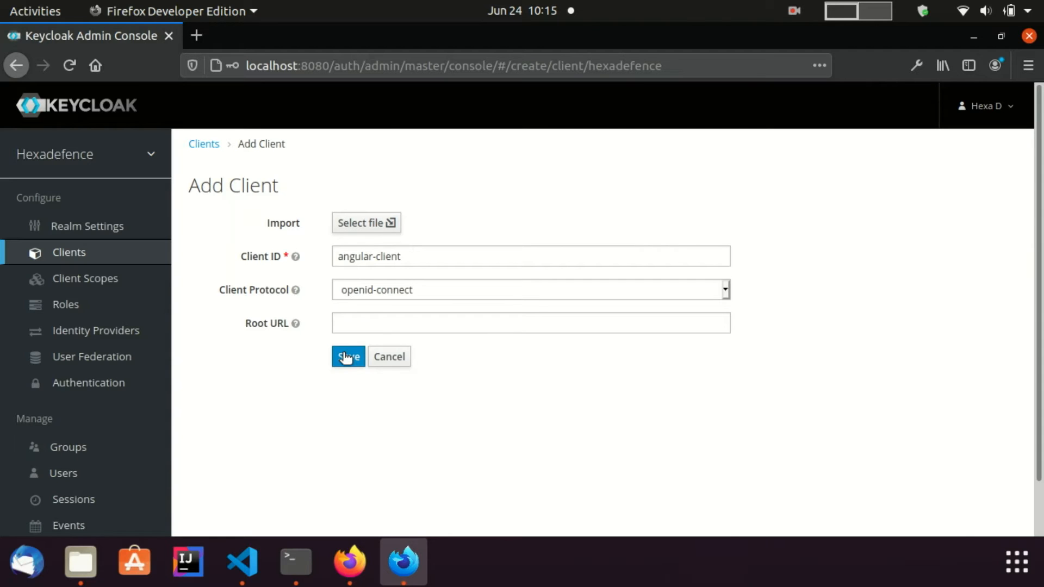
{"action": "left_click", "coordinate": [348, 357]}
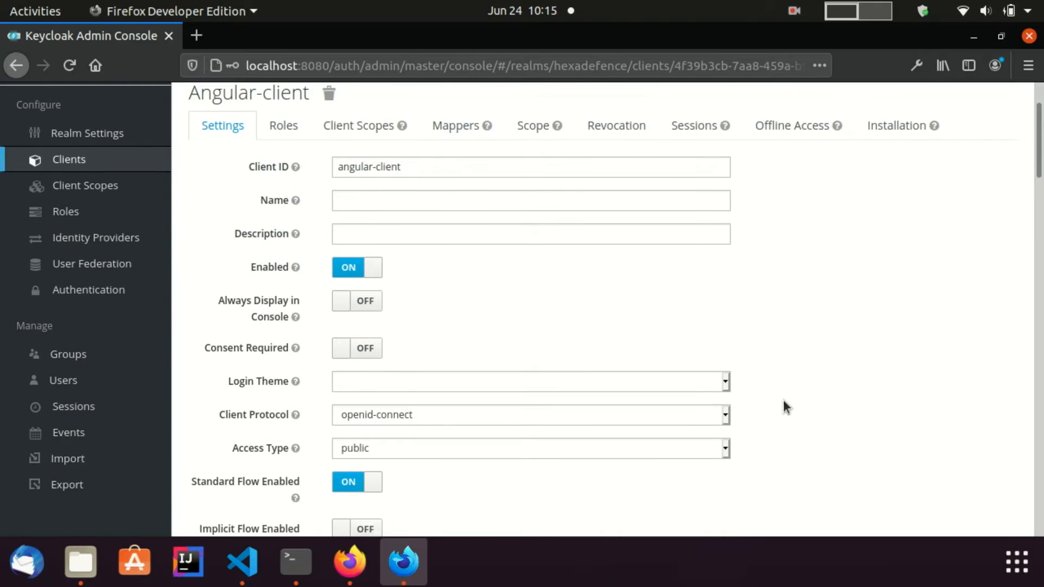
Step: Switch Implicit Flow Enabled to ON and Direct Access Grants Enabled to OFF
{"action": "scroll", "scroll_direction": "down", "scroll_amount": 3}
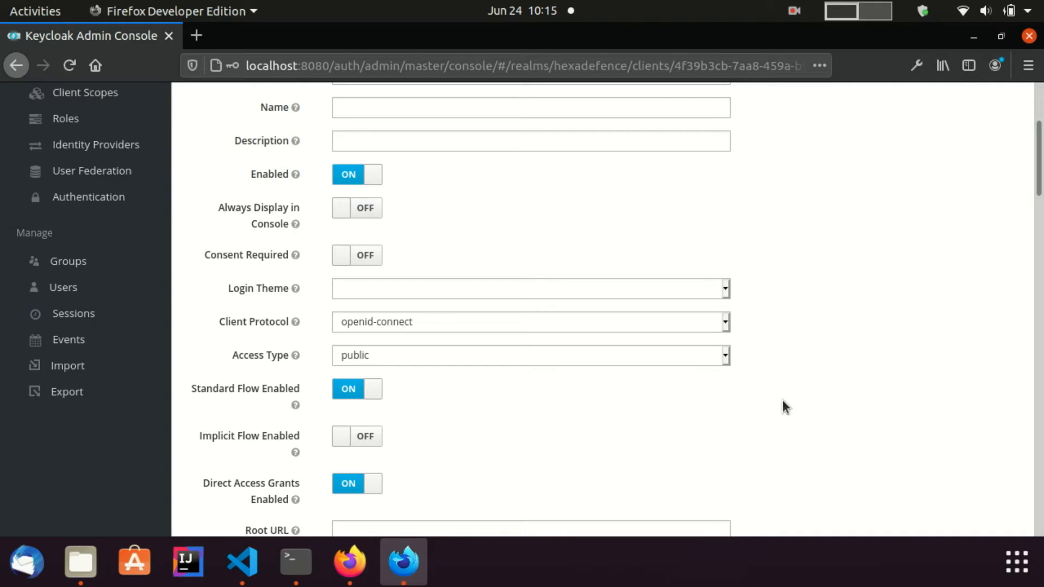
{"action": "mouse_move", "coordinate": [484, 453]}
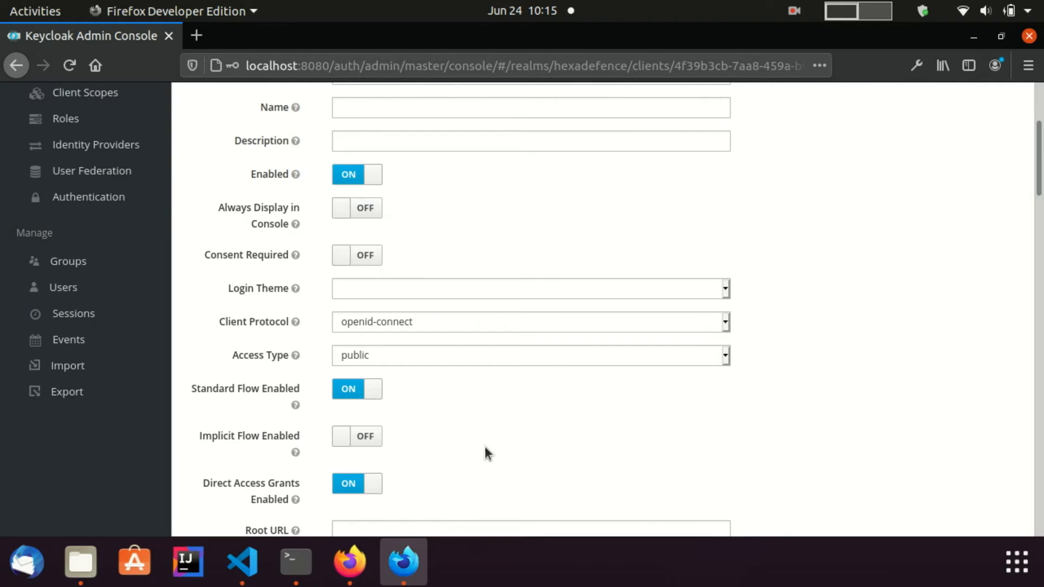
{"action": "left_click", "coordinate": [356, 436]}
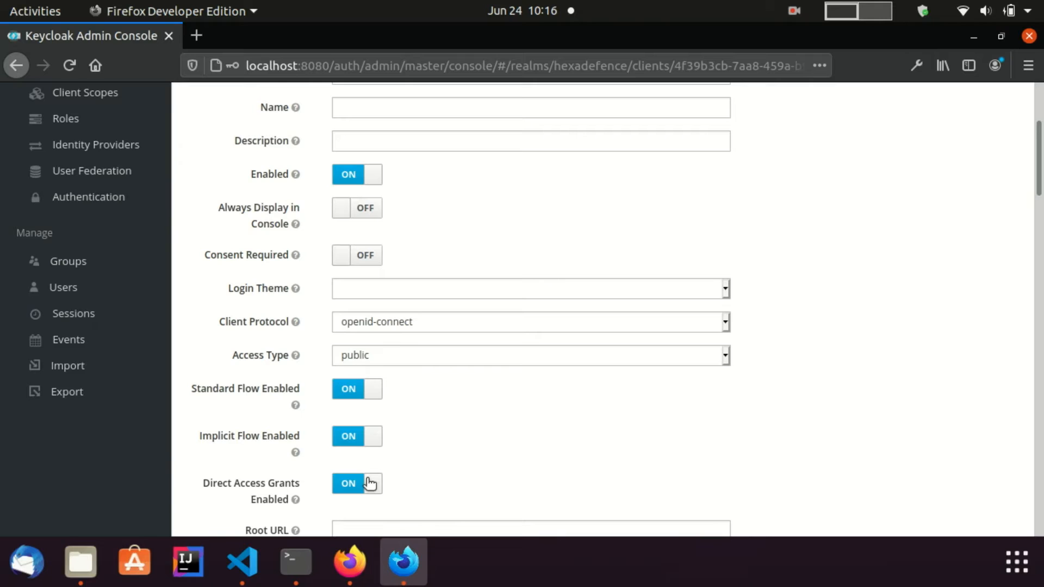
{"action": "left_click", "coordinate": [357, 483]}
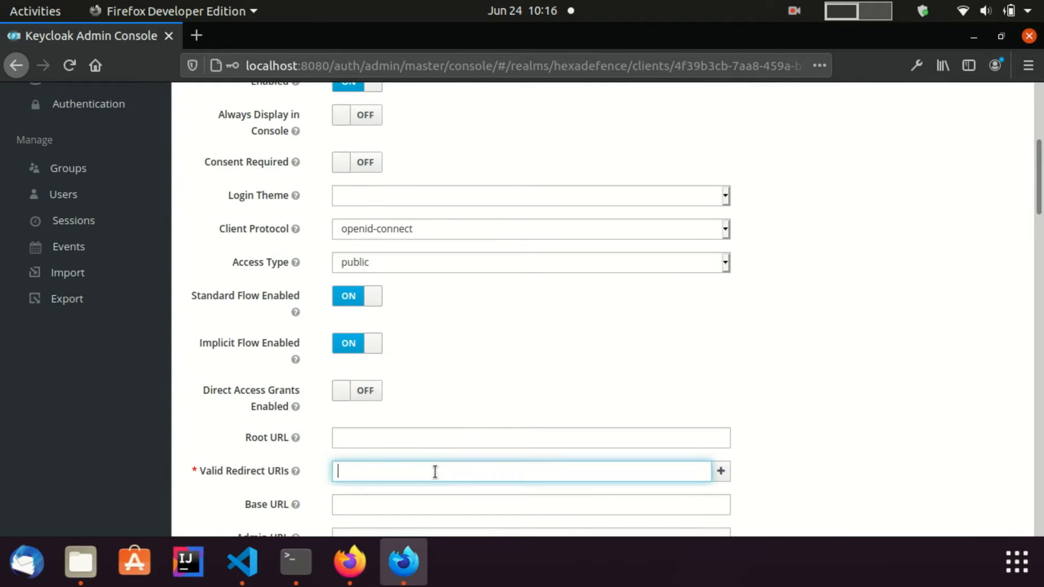
{"action": "type", "text": "http://localhost:4200/"}
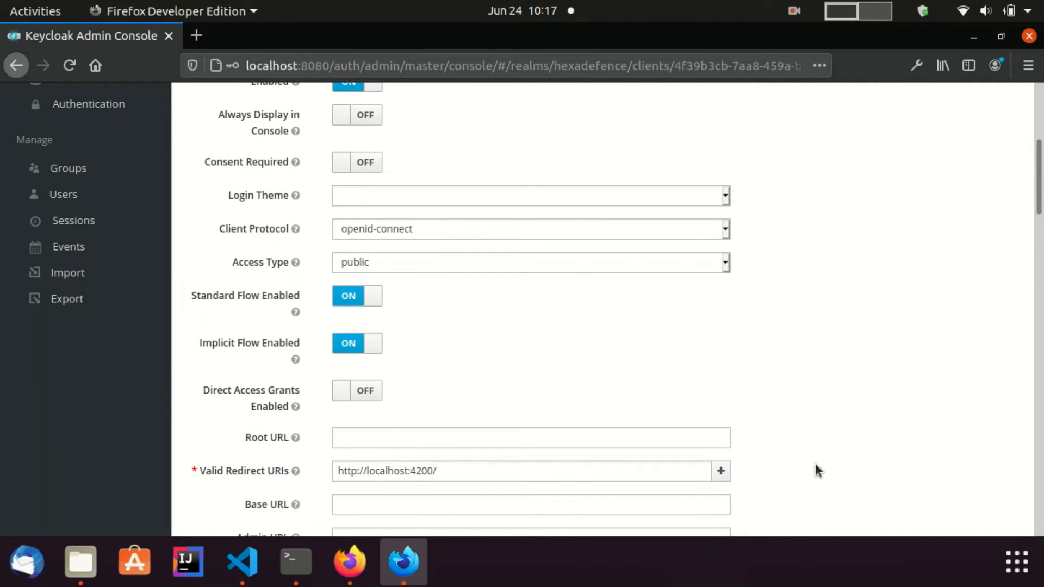
{"action": "scroll", "scroll_direction": "down", "scroll_amount": 3}
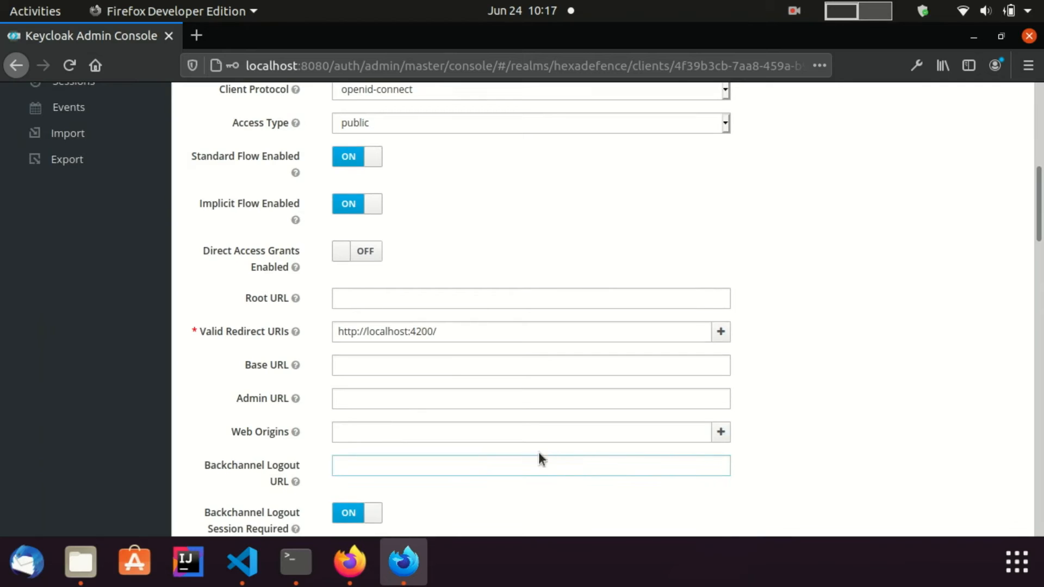
{"action": "type", "text": "http://localhost:4200"}
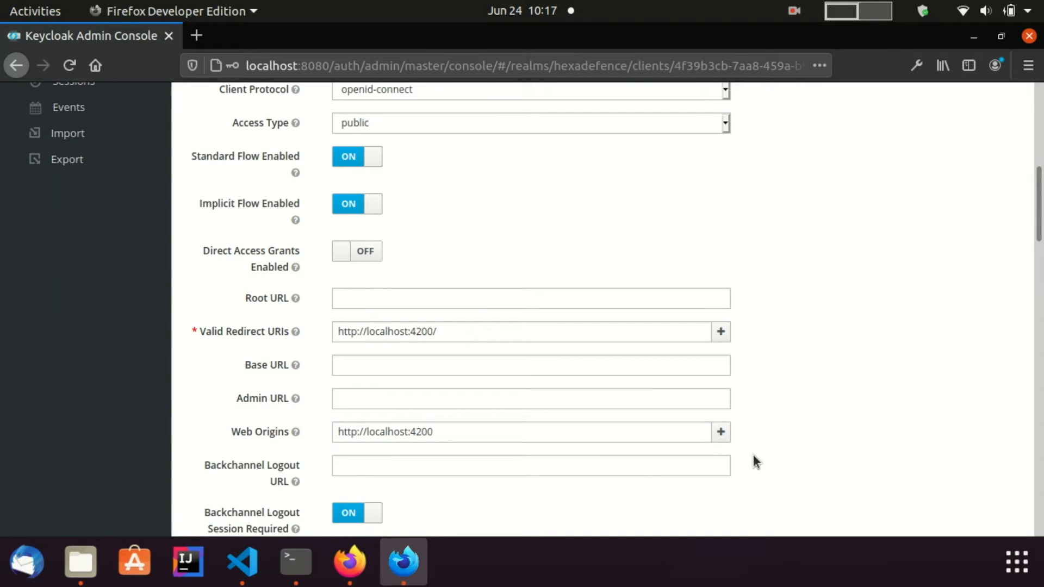
{"action": "scroll", "scroll_direction": "down", "scroll_amount": 3}
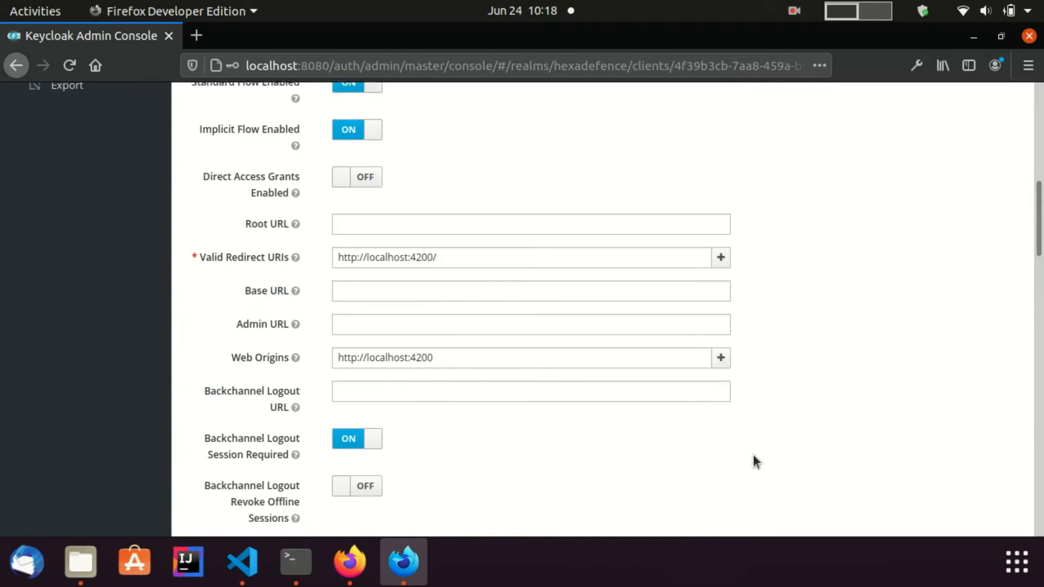
{"action": "scroll", "scroll_direction": "down", "scroll_amount": 3}
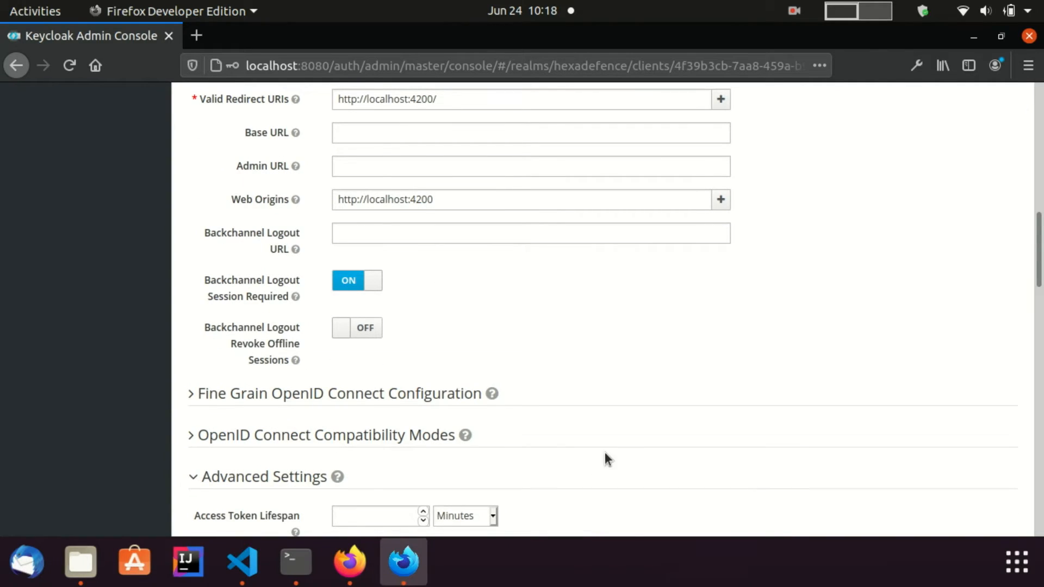
Step: Save the angular-client settings and switch to Visual Studio Code
{"action": "scroll", "scroll_direction": "down", "scroll_amount": 3}
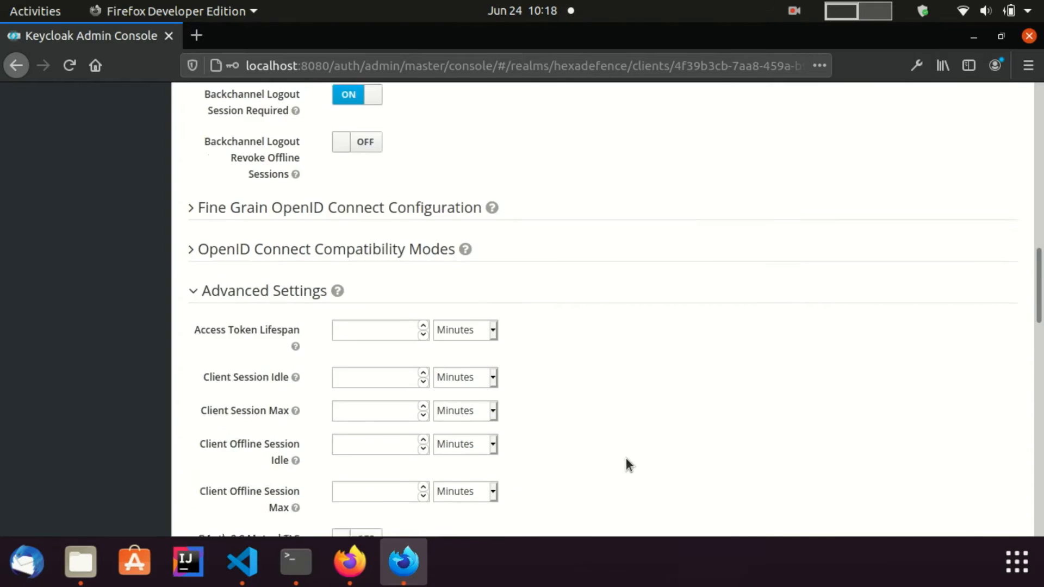
{"action": "scroll", "scroll_direction": "down", "scroll_amount": 3}
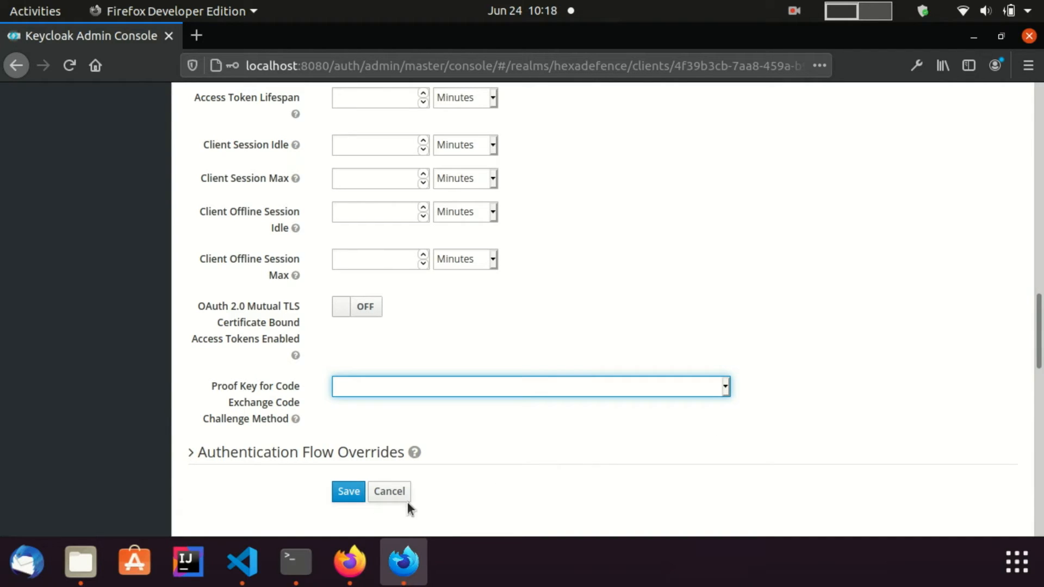
{"action": "left_click", "coordinate": [348, 491]}
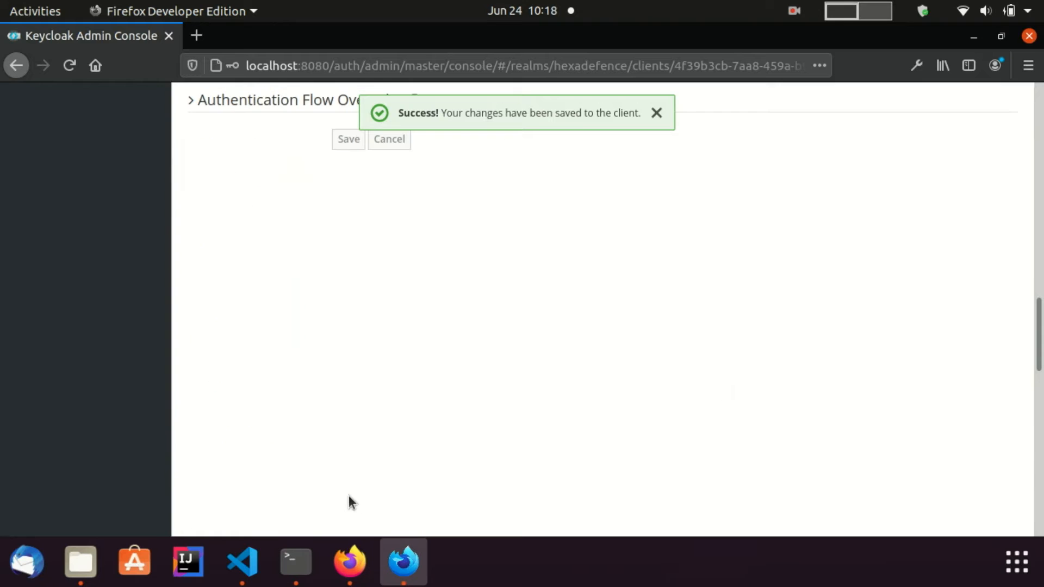
{"action": "left_click", "coordinate": [241, 561]}
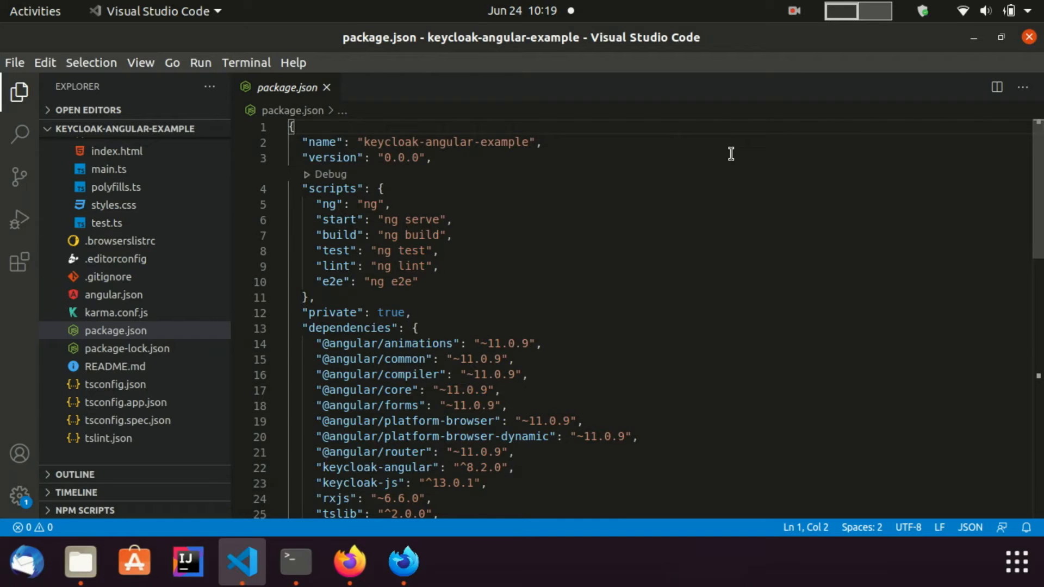
Step: Highlight the keycloak-angular and keycloak-js dependencies, then bring up Quick Open
{"action": "scroll", "scroll_direction": "down", "scroll_amount": 3}
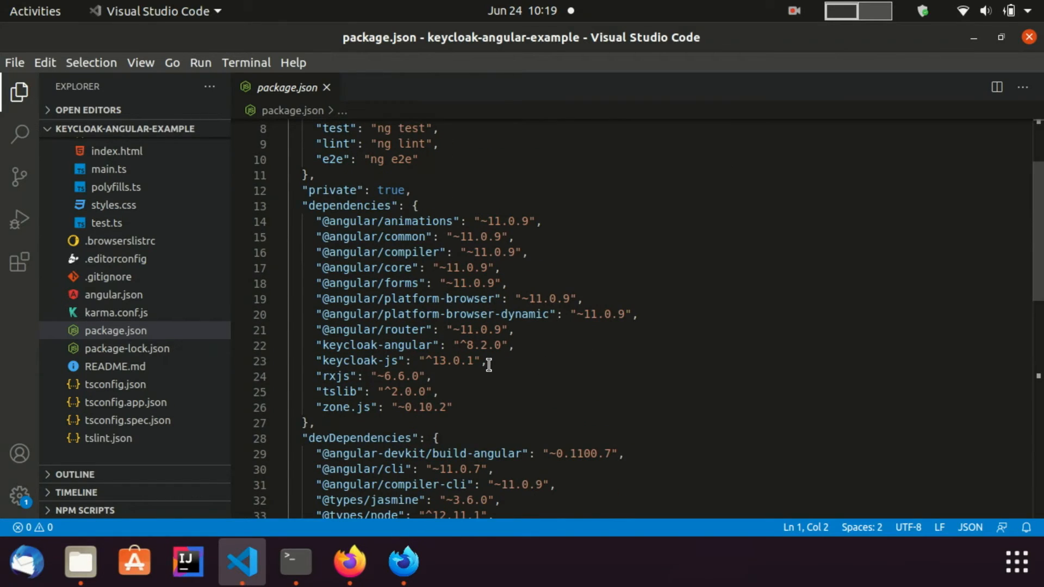
{"action": "left_click_drag", "start_coordinate": [320, 345], "coordinate": [490, 359]}
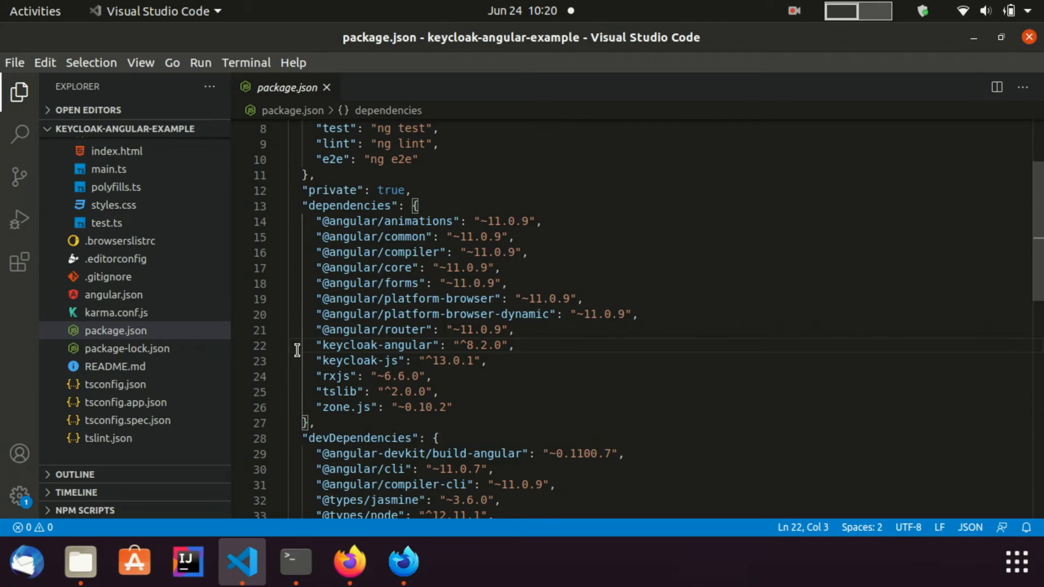
{"action": "key", "text": "ctrl+p"}
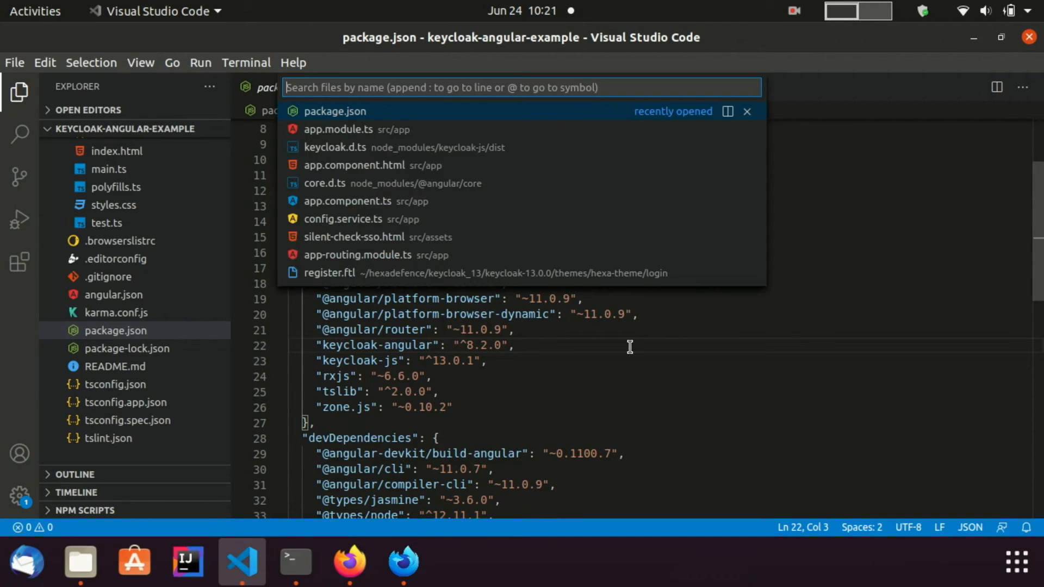
Step: Review app.module.ts: keycloak.init with localhost:8080/auth, realm hexadefence, angular-client, onLoad login-required
{"action": "left_click", "coordinate": [335, 129]}
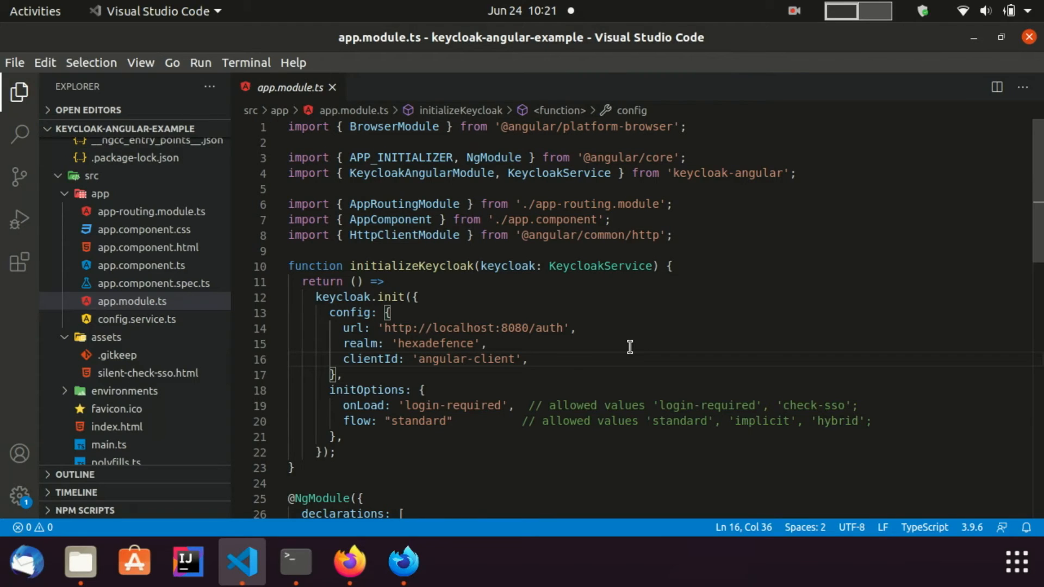
{"action": "double_click", "coordinate": [411, 266]}
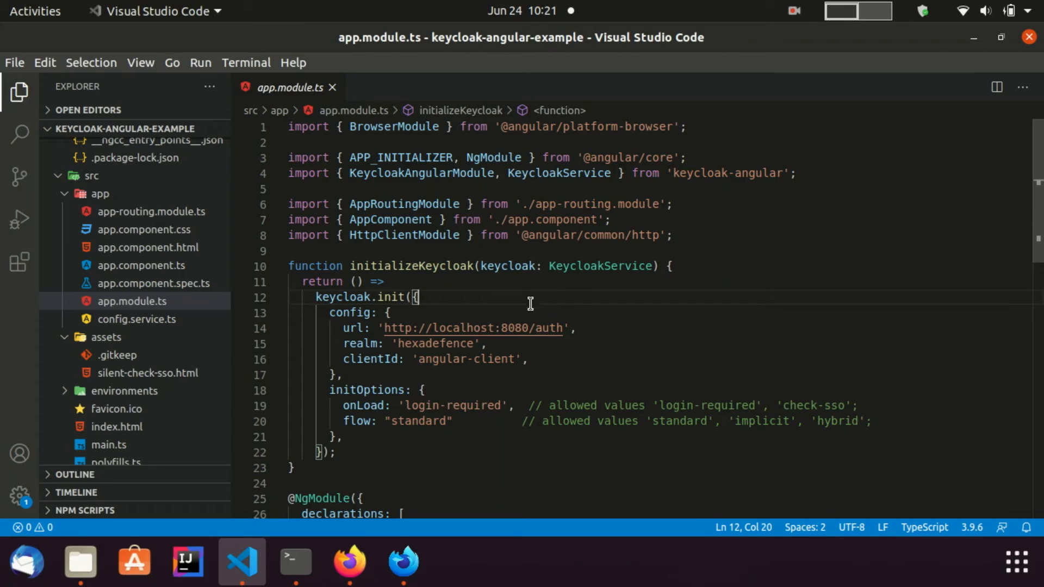
{"action": "mouse_move", "coordinate": [448, 303]}
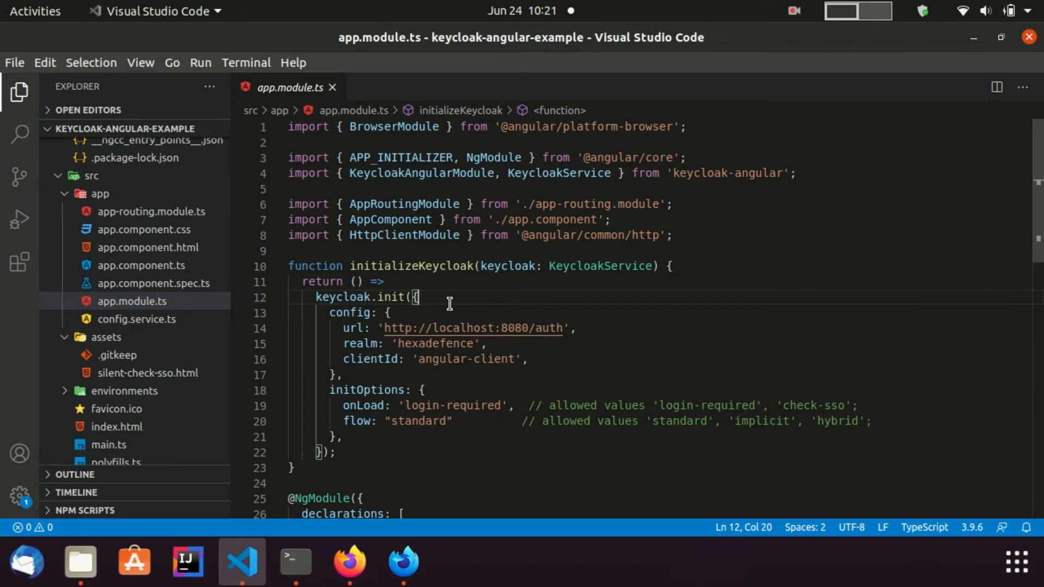
{"action": "mouse_move", "coordinate": [454, 304]}
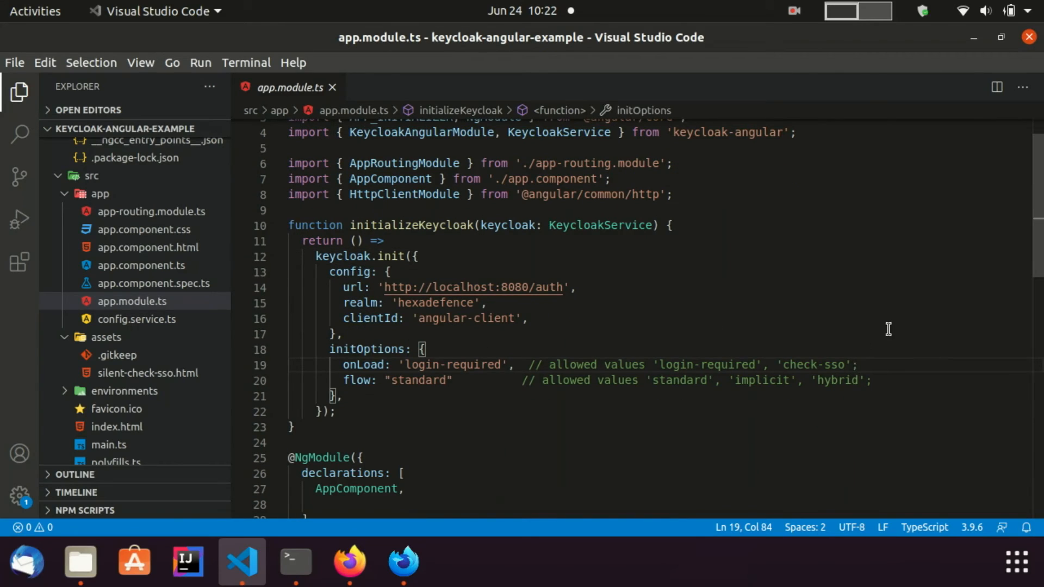
{"action": "left_click", "coordinate": [340, 334]}
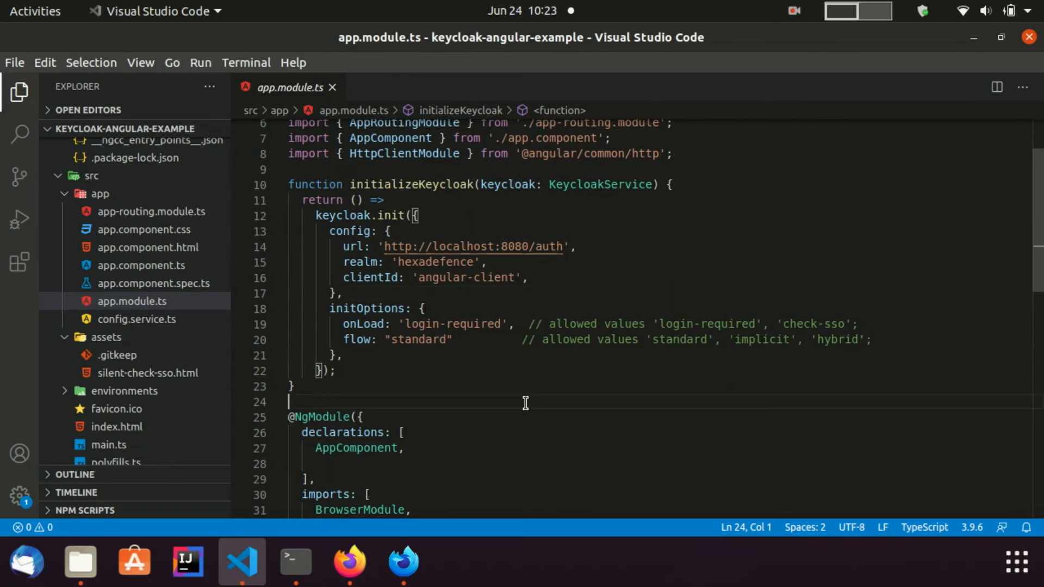
{"action": "scroll", "scroll_direction": "down", "scroll_amount": 3}
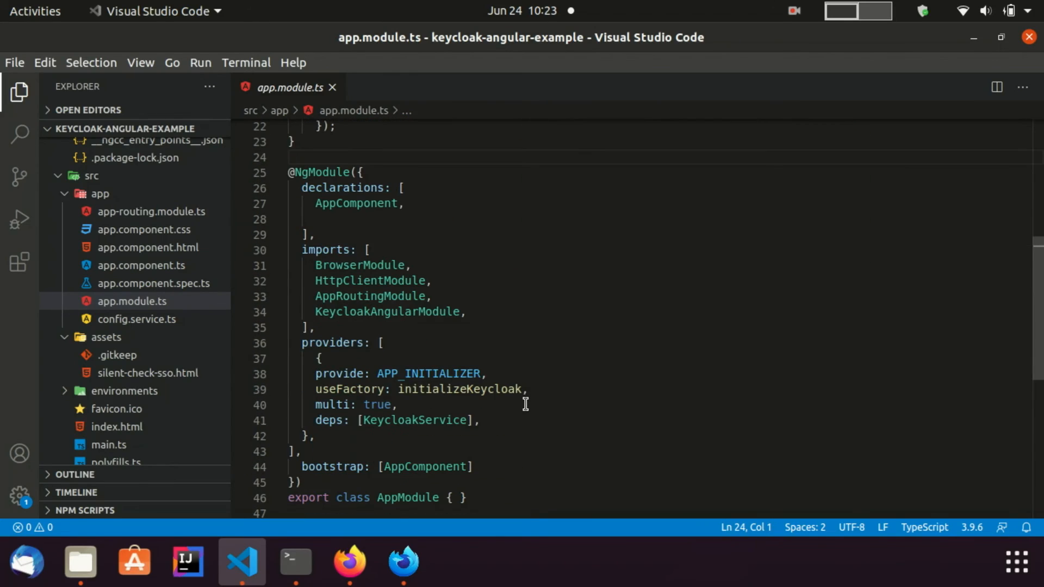
{"action": "left_click", "coordinate": [318, 357]}
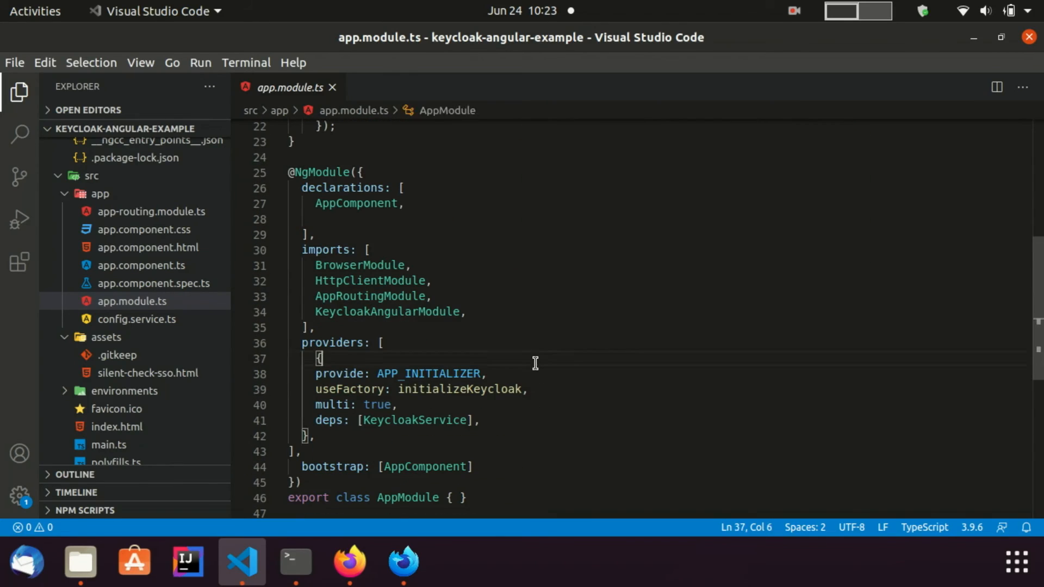
{"action": "left_click", "coordinate": [488, 373]}
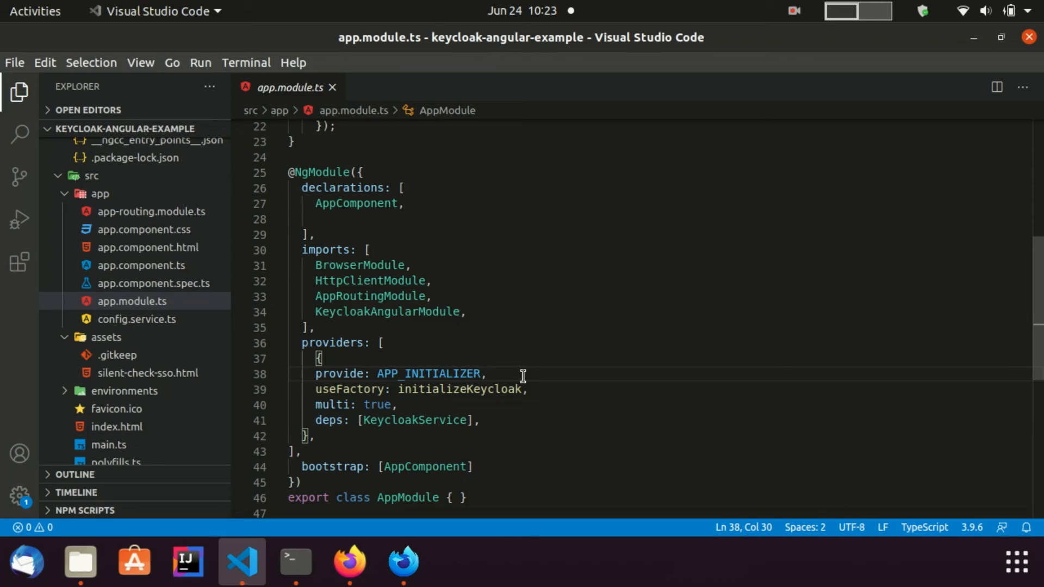
{"action": "mouse_move", "coordinate": [503, 395]}
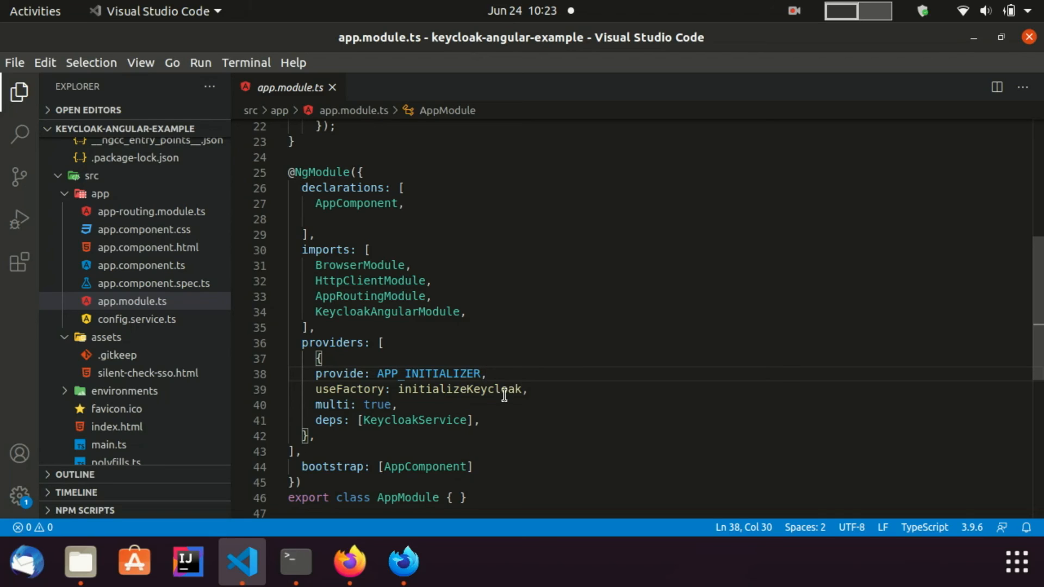
{"action": "double_click", "coordinate": [459, 389]}
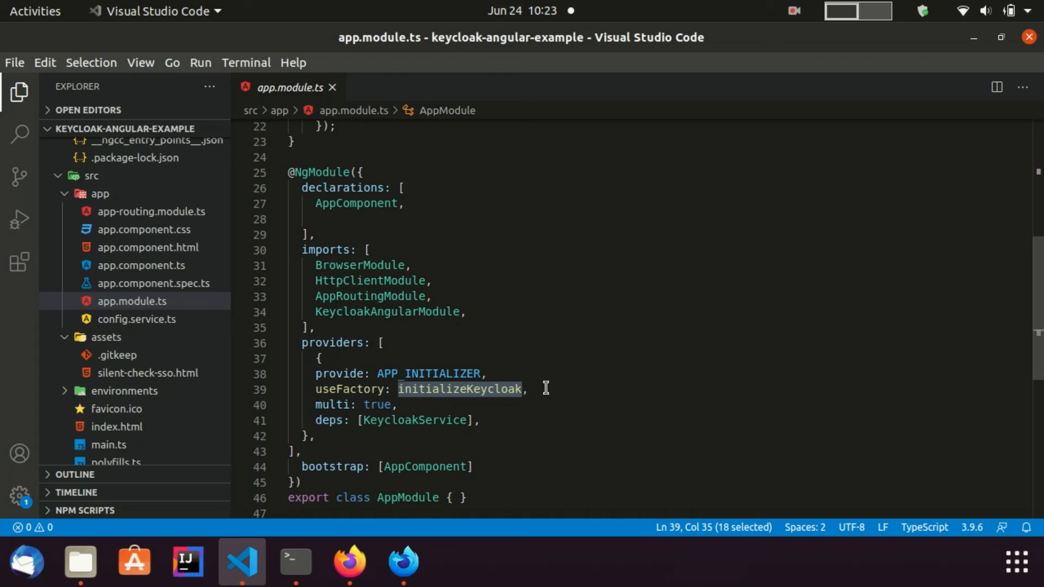
{"action": "mouse_move", "coordinate": [564, 388]}
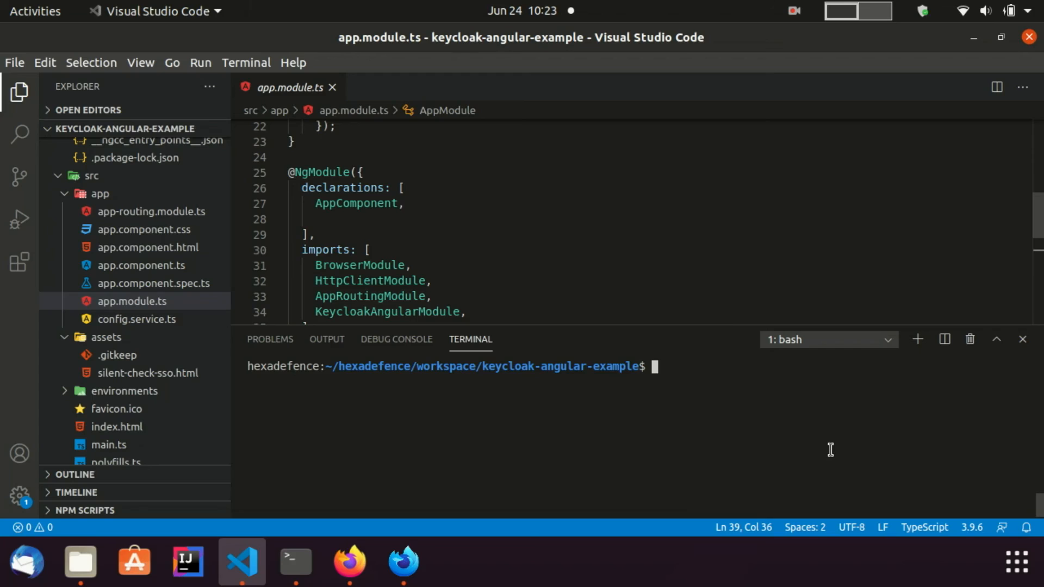
Step: Run 'ng serve' in the terminal to serve the app on localhost:4200, then switch to Firefox
{"action": "type", "text": "ng serve"}
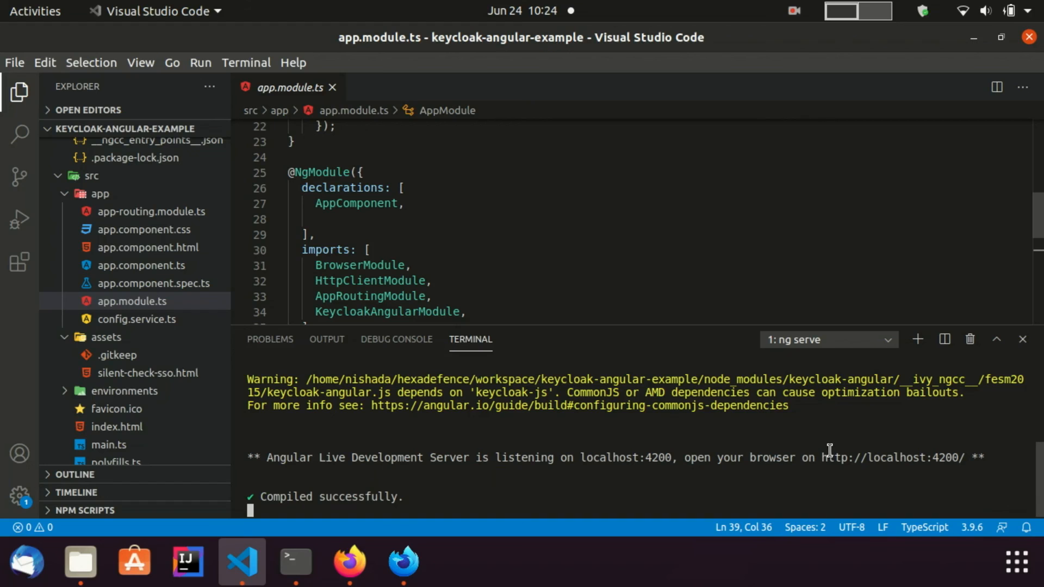
{"action": "left_click", "coordinate": [402, 562]}
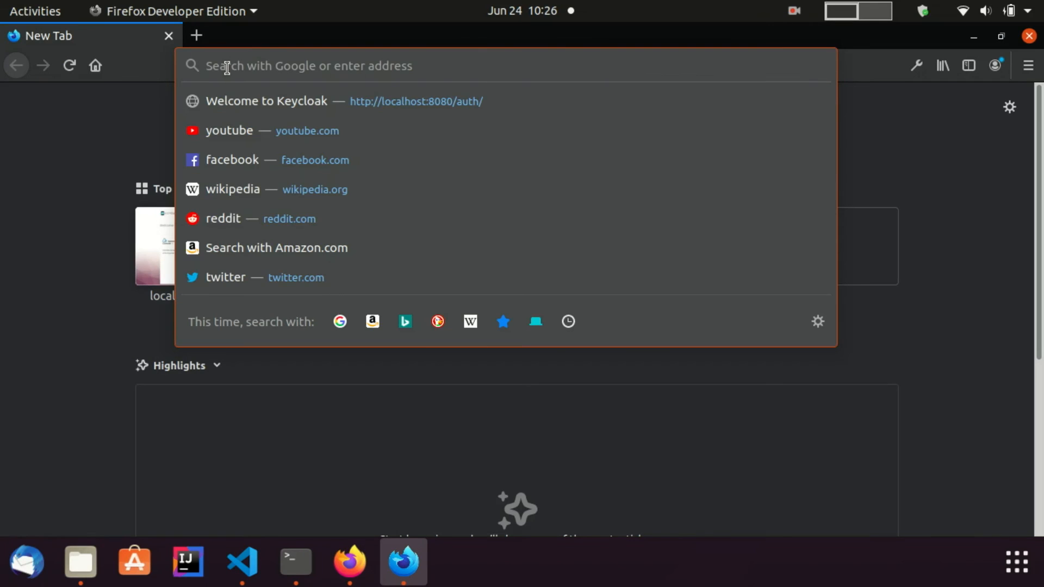
Step: Load the app, sign in on the hexadefence login page and dismiss the save-login prompt
{"action": "type", "text": "localhost:8080/auth/realms/"}
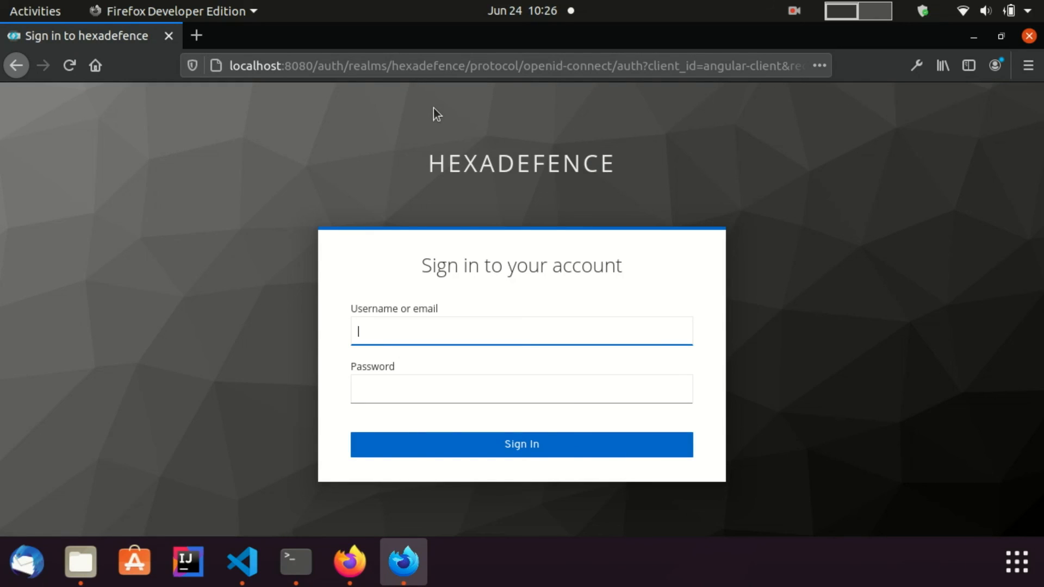
{"action": "type", "text": "hexa"}
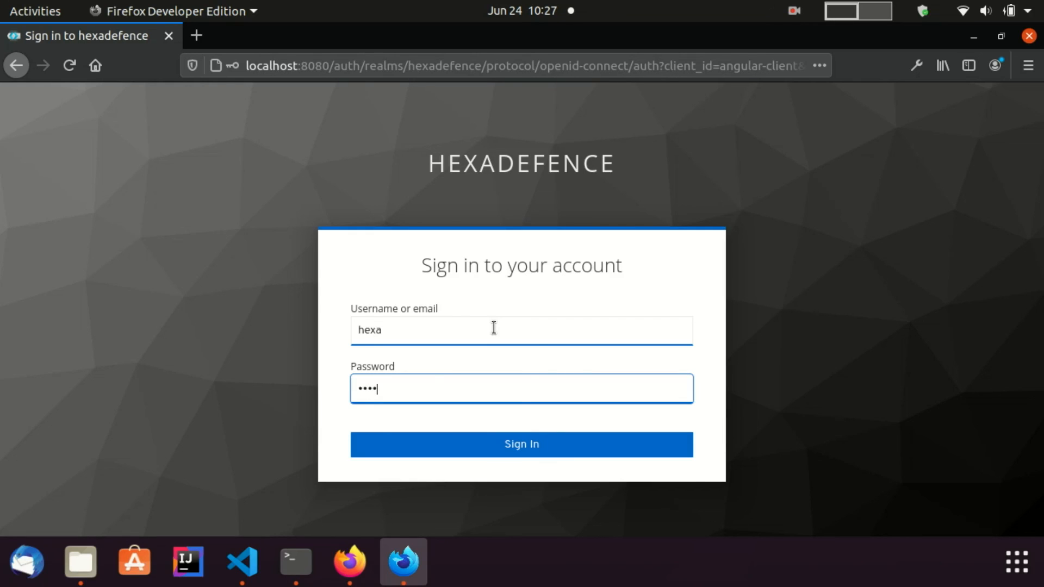
{"action": "left_click", "coordinate": [520, 444]}
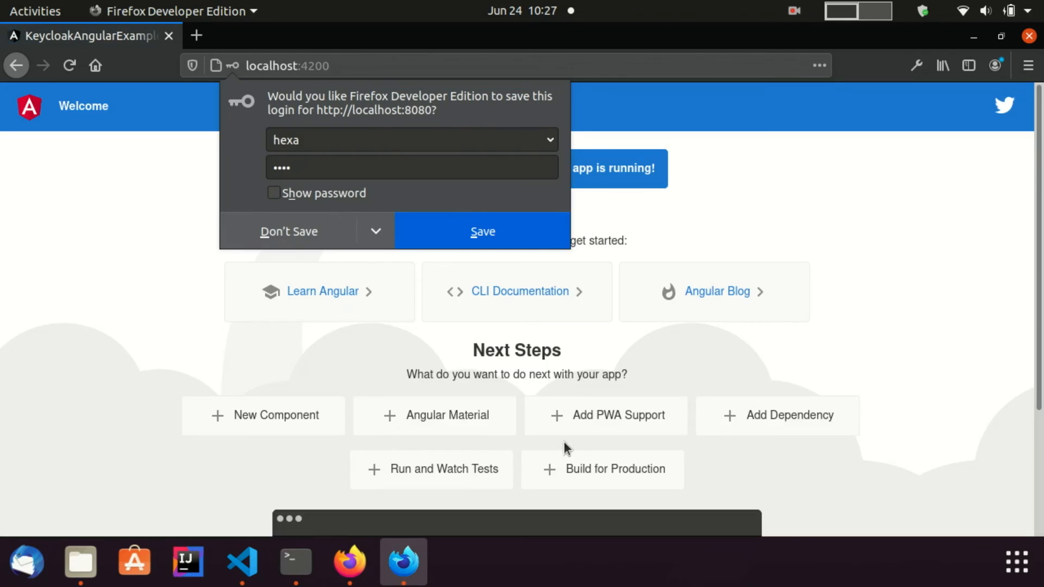
{"action": "left_click", "coordinate": [289, 230]}
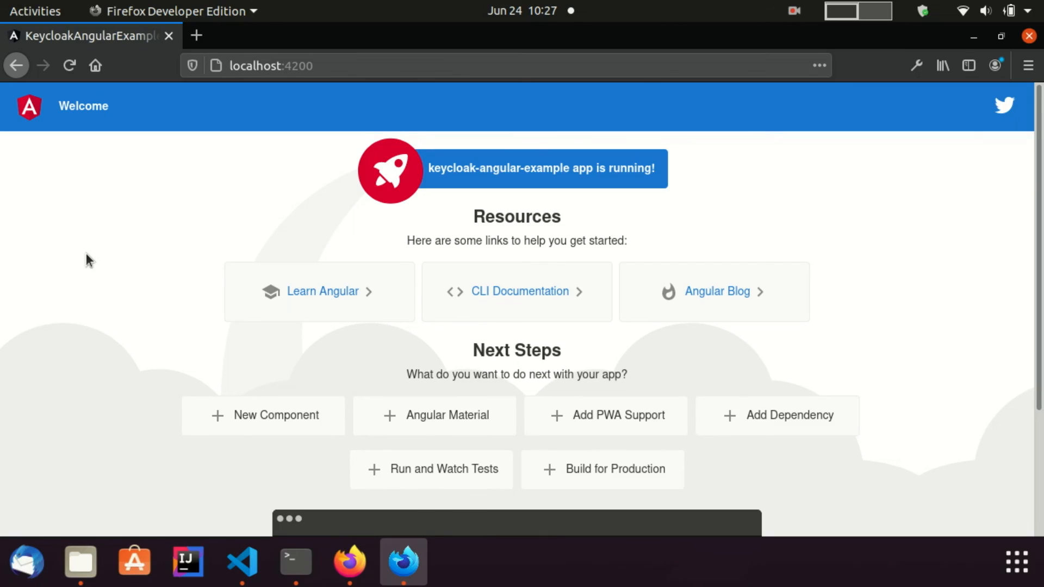